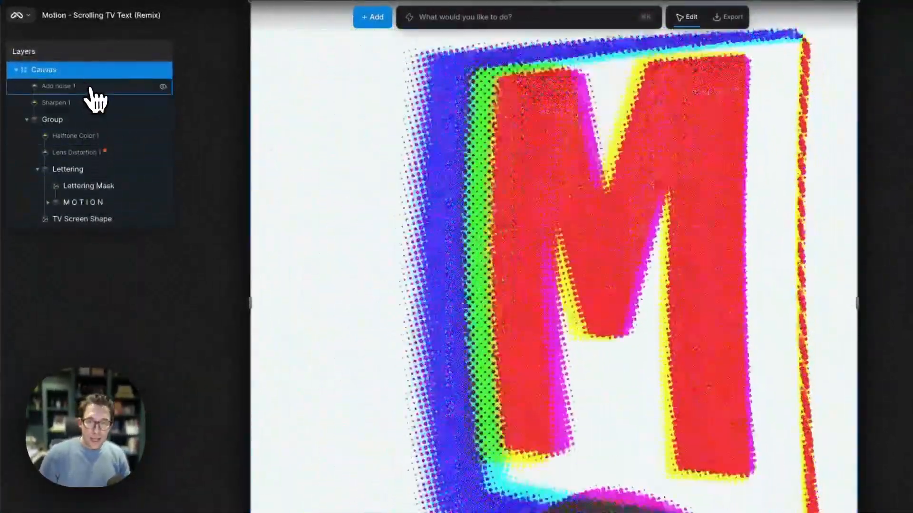
# Hide the Add noise 1 and Sharpen 1 effects in the Layers panel
pyautogui.click(57, 103)
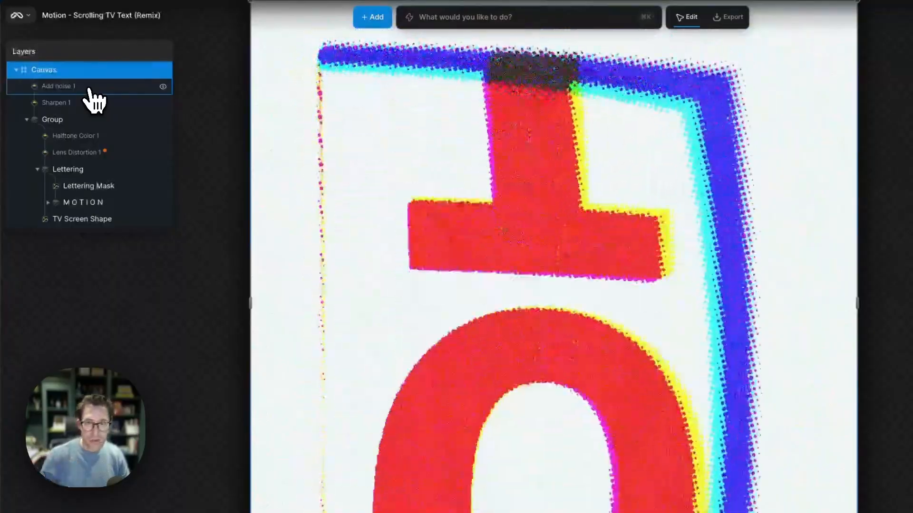
pyautogui.click(88, 85)
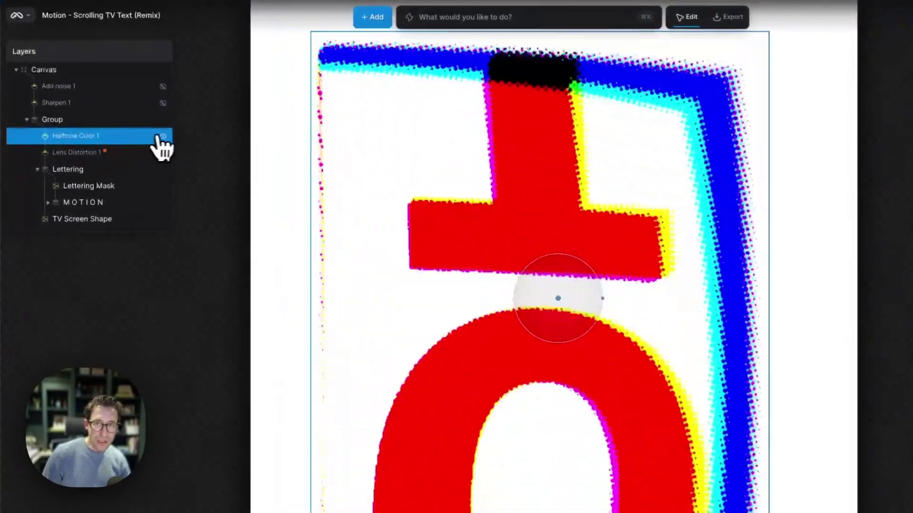
pyautogui.click(163, 135)
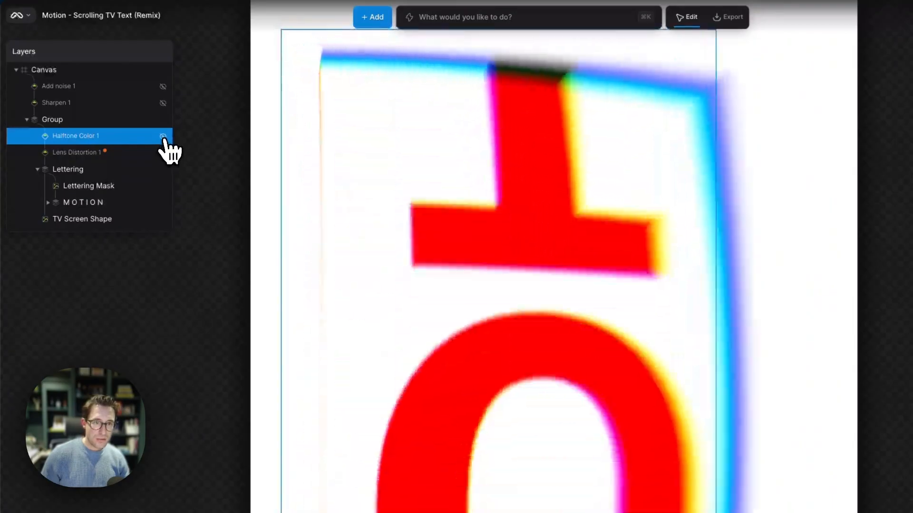
pyautogui.click(163, 135)
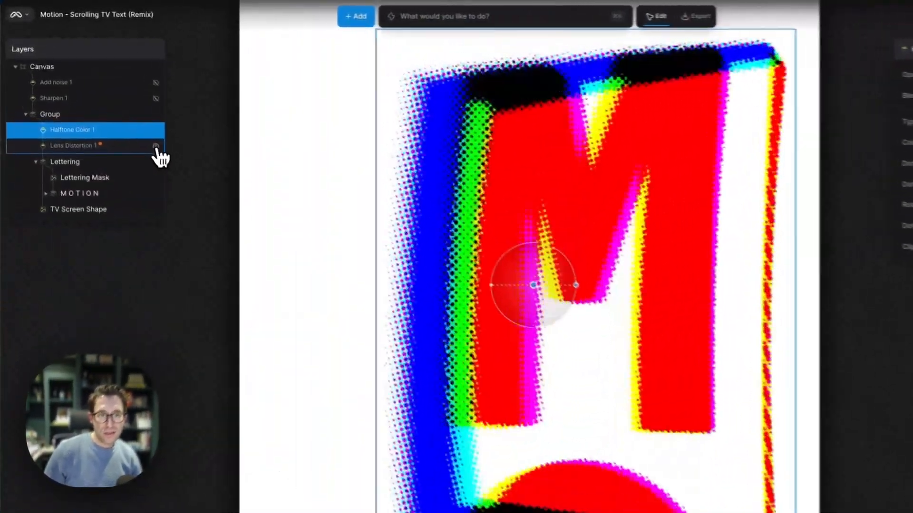
pyautogui.click(155, 129)
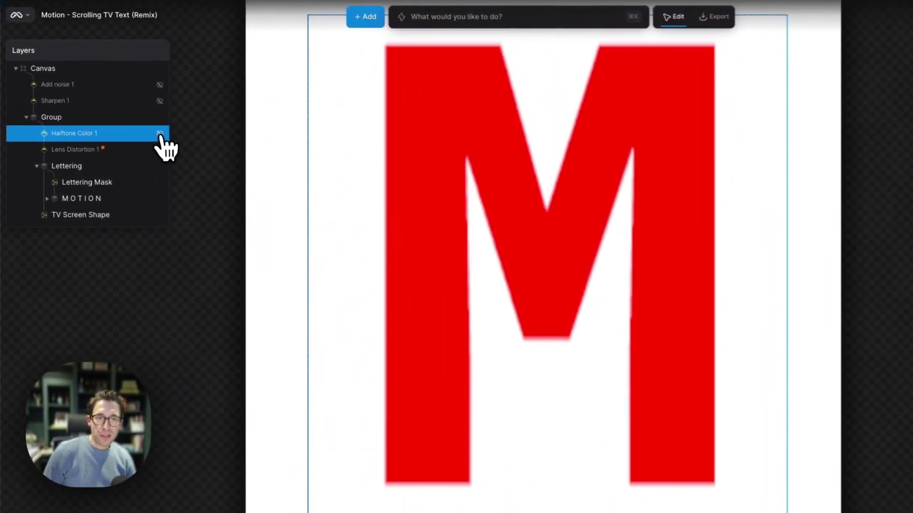
pyautogui.click(161, 133)
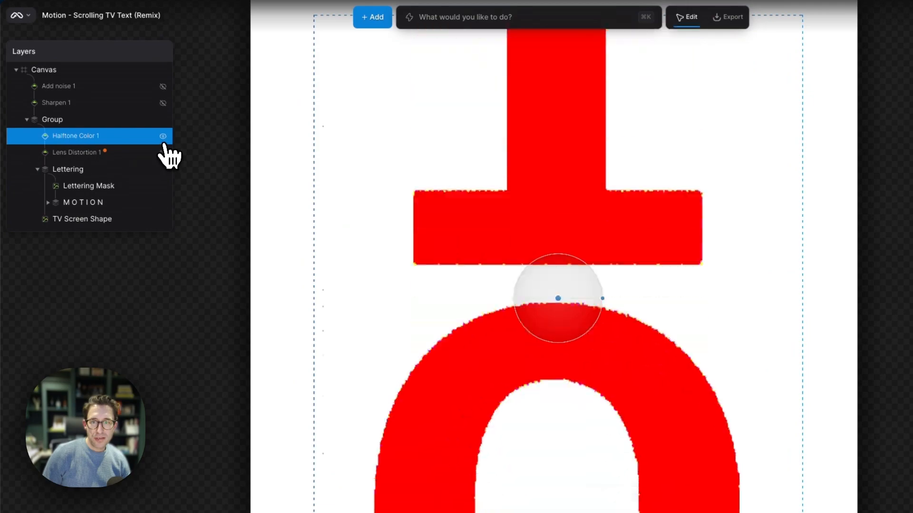
pyautogui.click(163, 135)
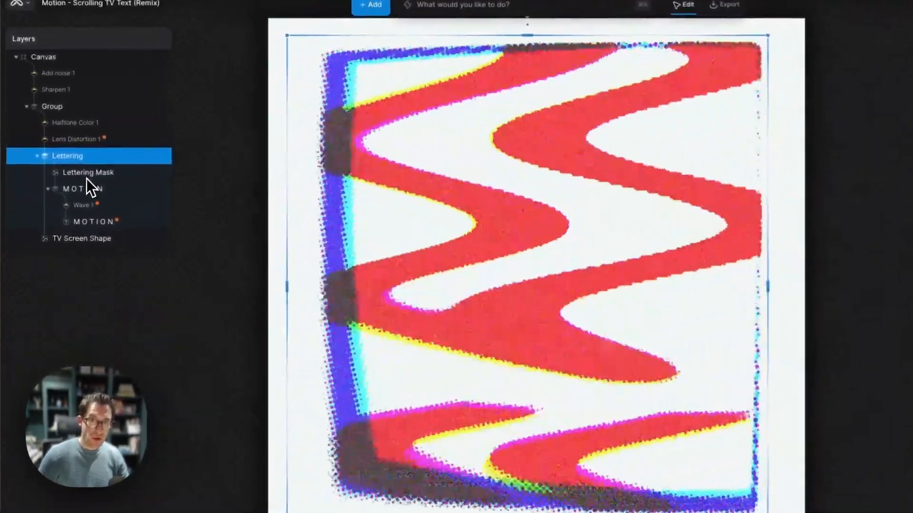
# Expand the MOTION group and select the Lettering Mask layer to view its properties
pyautogui.click(81, 189)
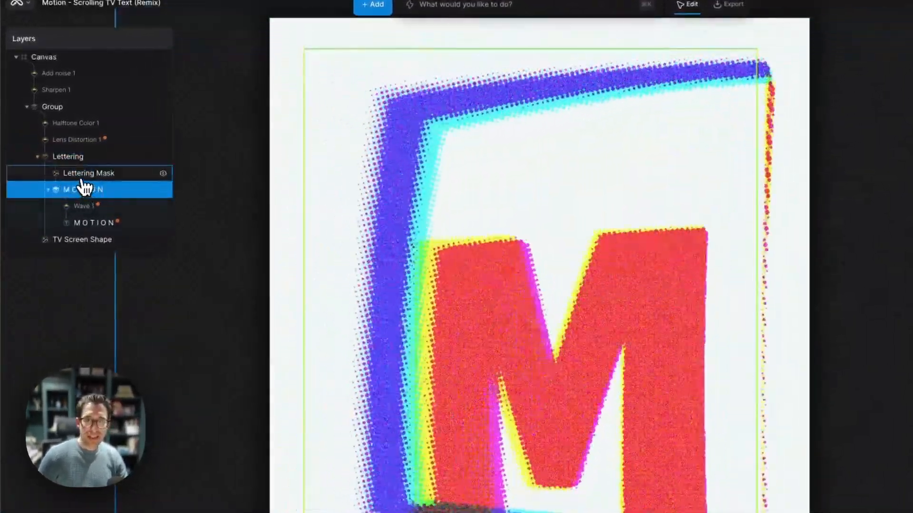
pyautogui.click(88, 173)
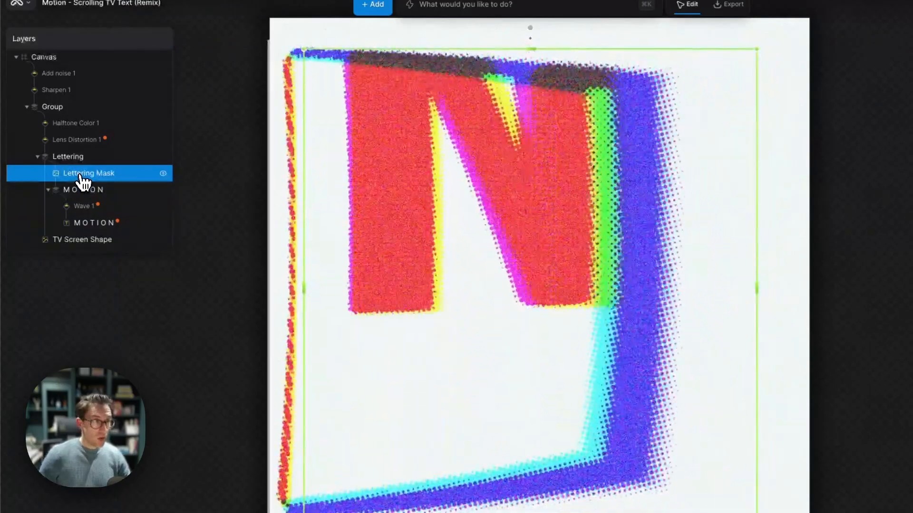
pyautogui.click(88, 173)
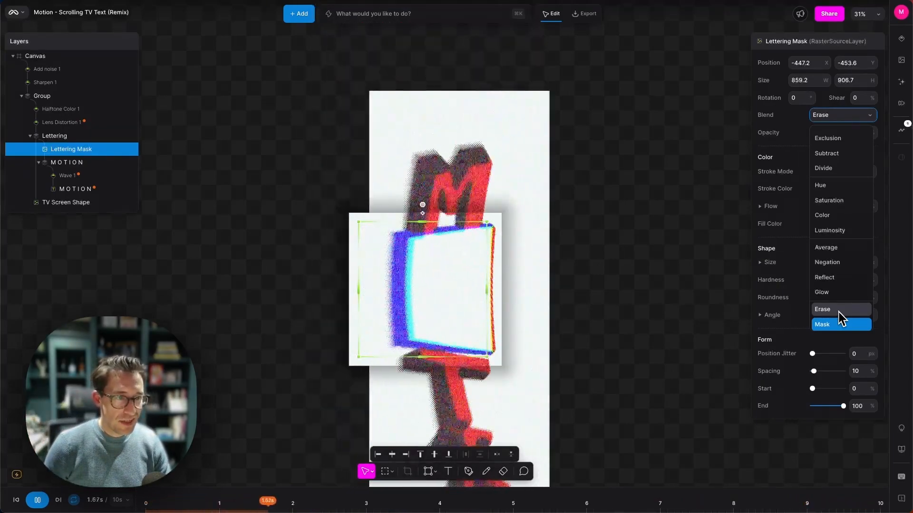
# Try Erase, Negation and Glow blends on Lettering Mask, keeping it on Mask
pyautogui.click(822, 325)
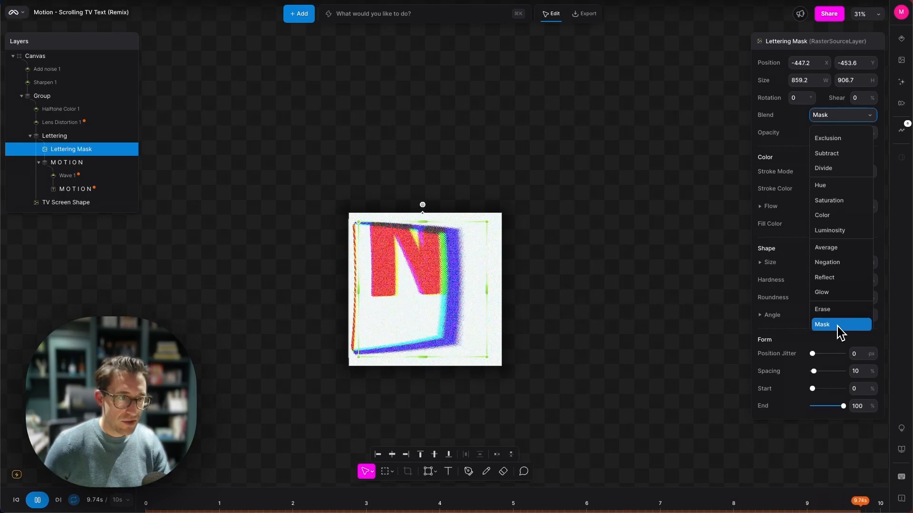
pyautogui.click(827, 262)
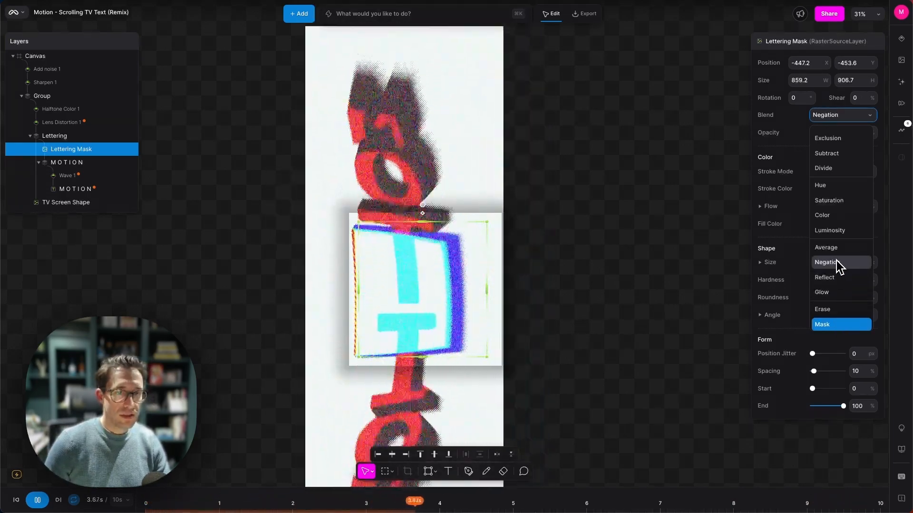
pyautogui.click(823, 293)
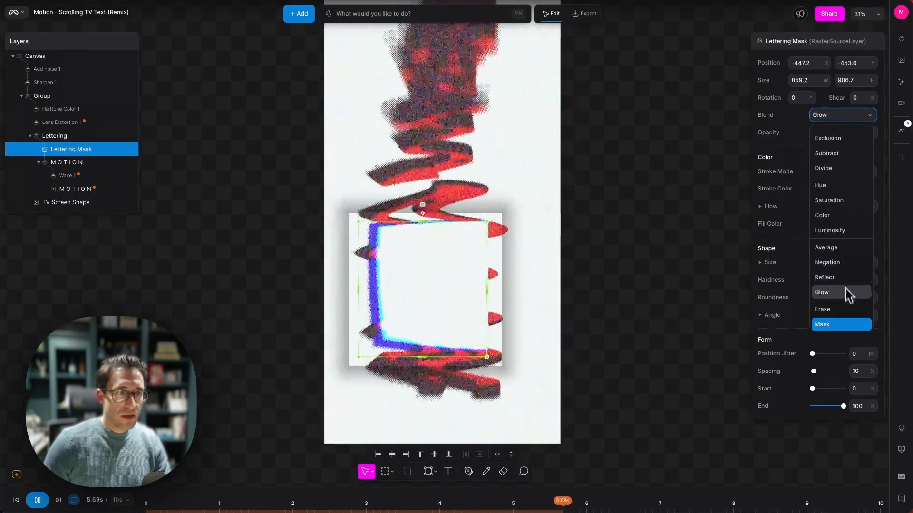
pyautogui.click(823, 309)
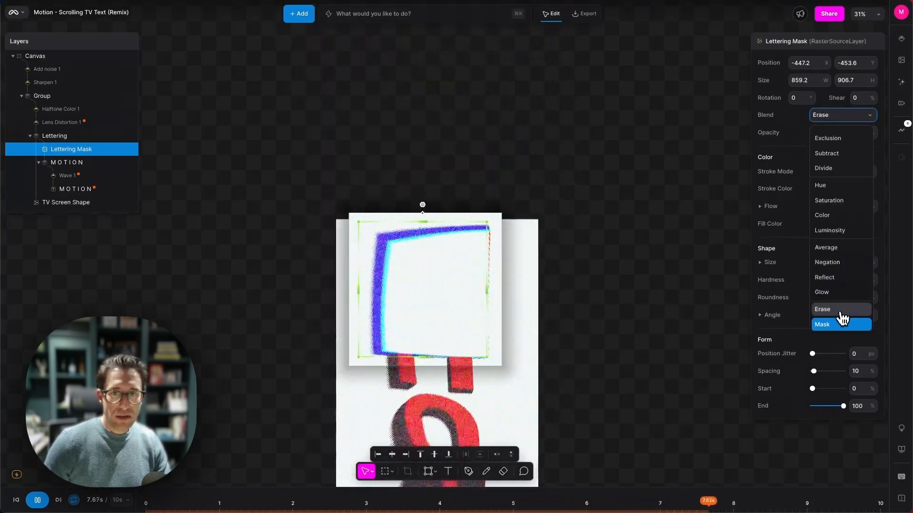
pyautogui.click(821, 325)
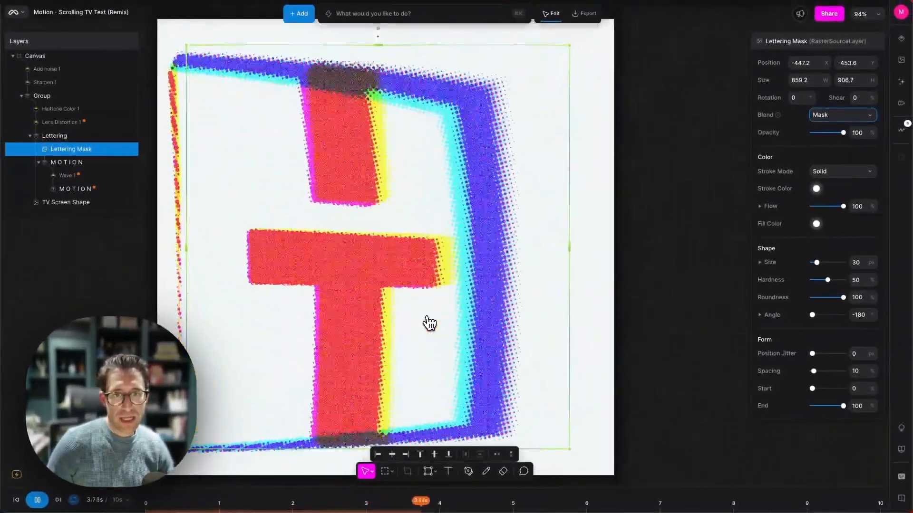
# Select Wave 1 under the MOTION text layer to show Amplitude, Frequency and Phase
pyautogui.click(70, 186)
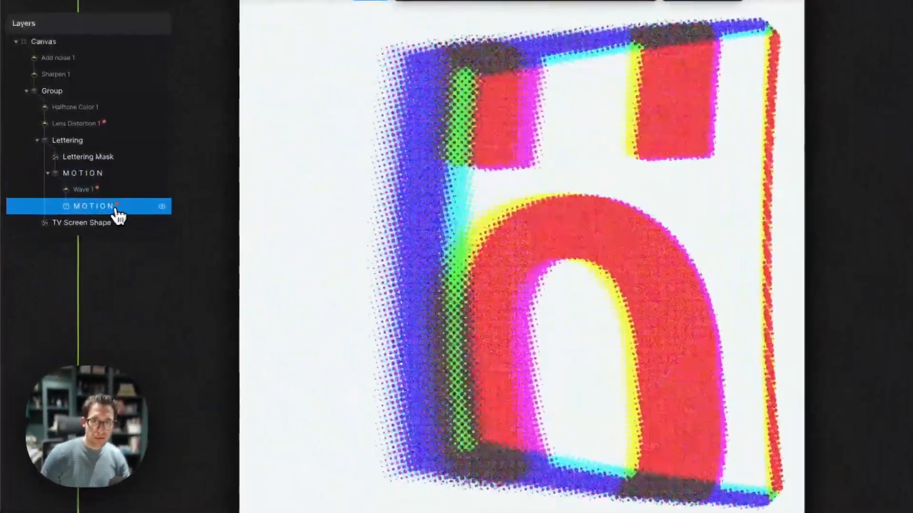
pyautogui.click(92, 206)
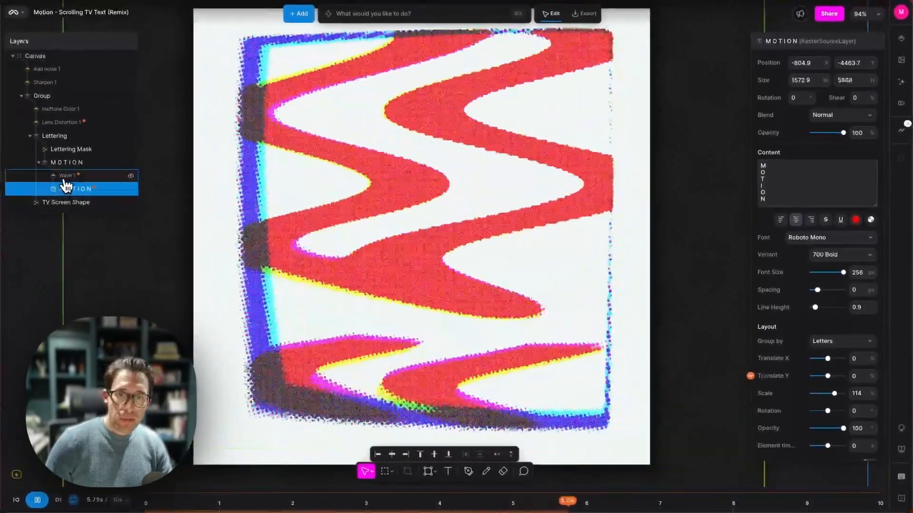
pyautogui.click(67, 188)
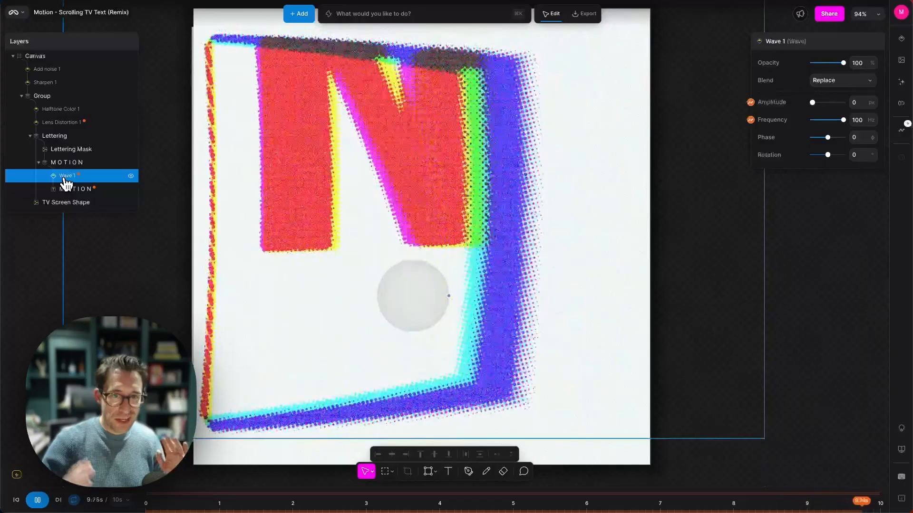
pyautogui.click(274, 502)
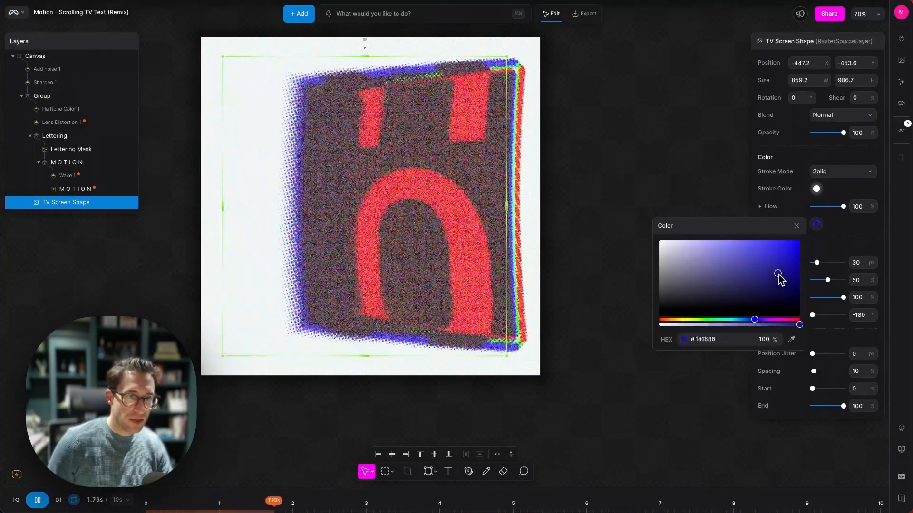
# Pick deep blue #1e1688 for the TV Screen Shape colour
pyautogui.click(659, 239)
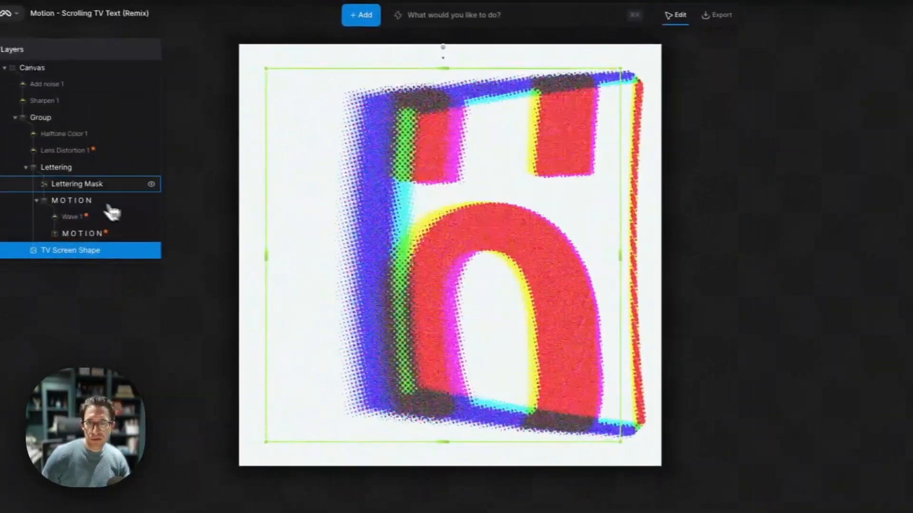
pyautogui.click(56, 169)
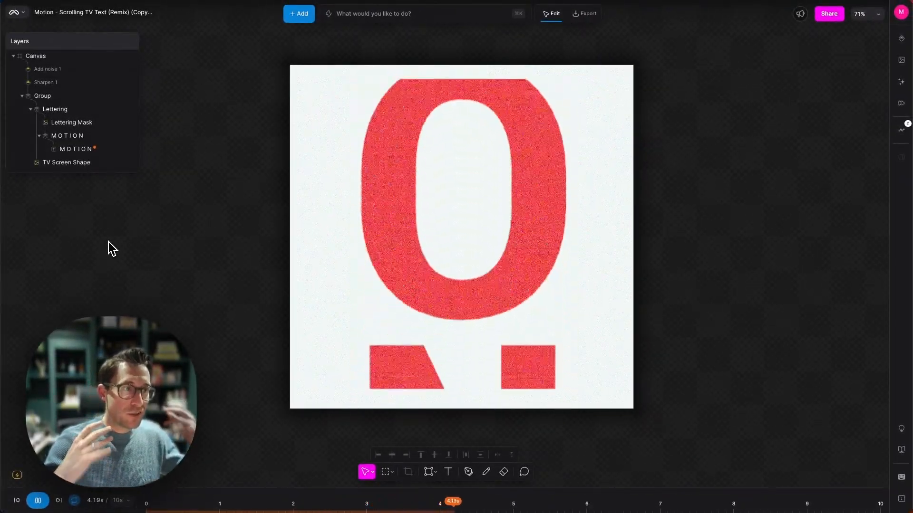
# Bring up the action bar listing options to add images, modifiers or layers
pyautogui.click(586, 503)
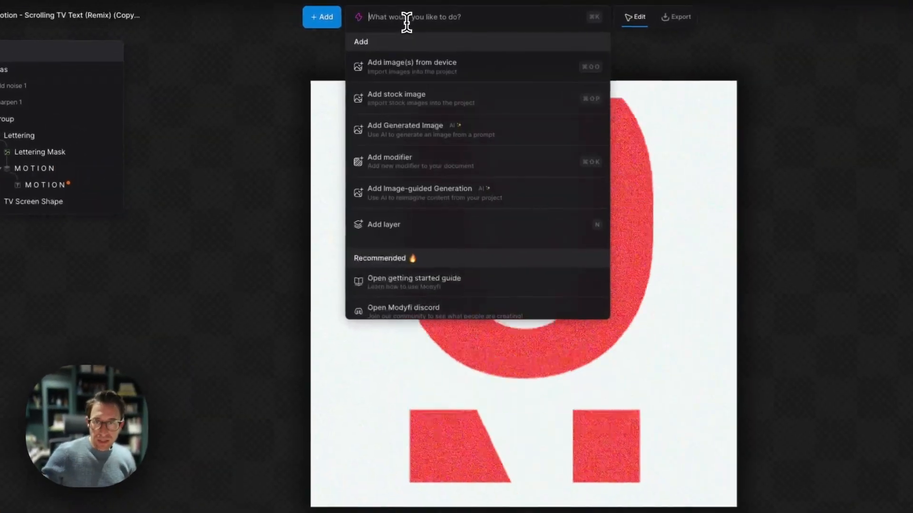
# Search 'le' and add the Lens Distortion modifier to the canvas
pyautogui.write('le')
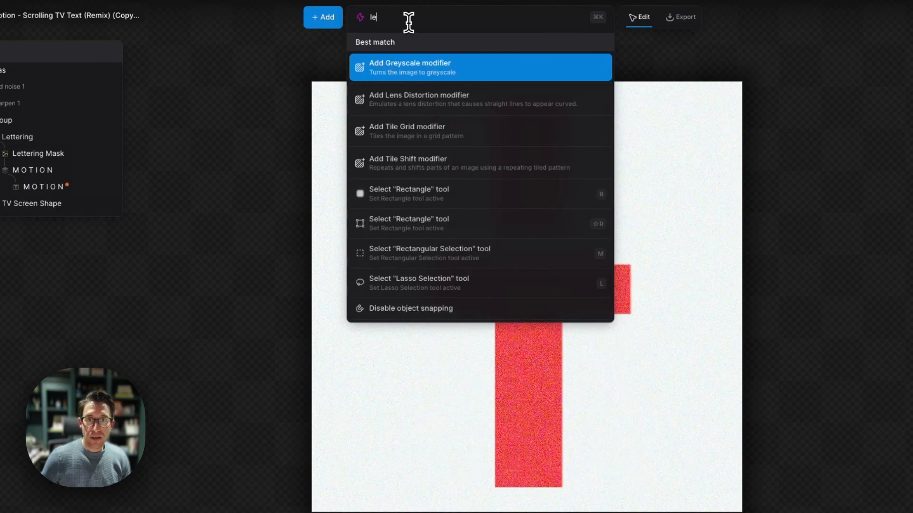
pyautogui.click(418, 99)
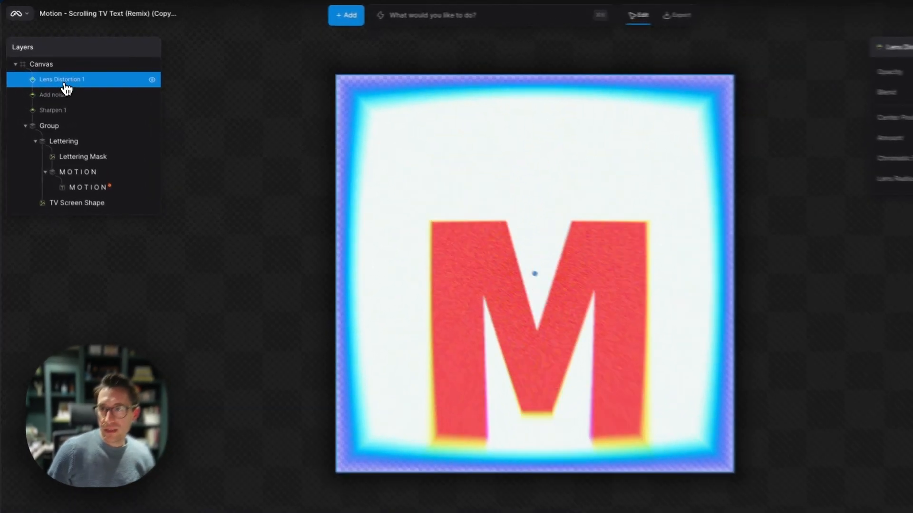
# Drag Lens Distortion 1 into the Group above Lettering and select it
pyautogui.moveTo(62, 80); pyautogui.dragTo(77, 135)
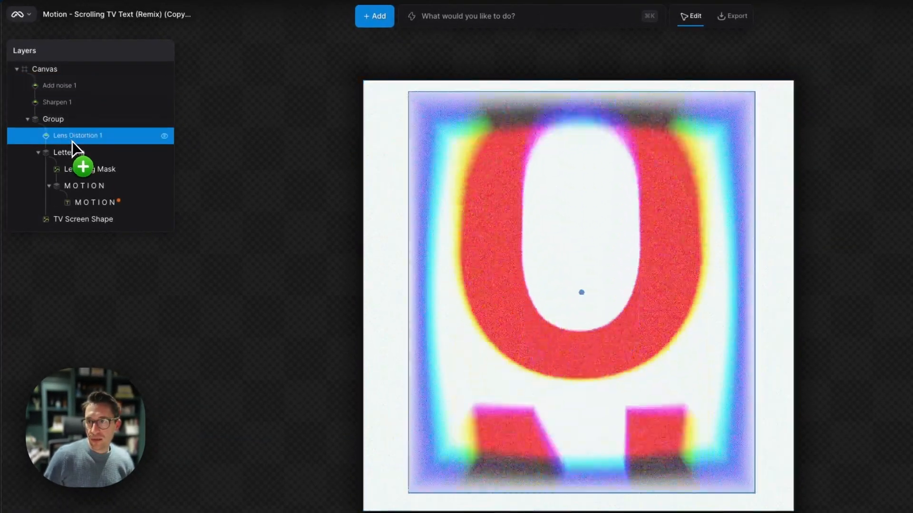
pyautogui.click(83, 219)
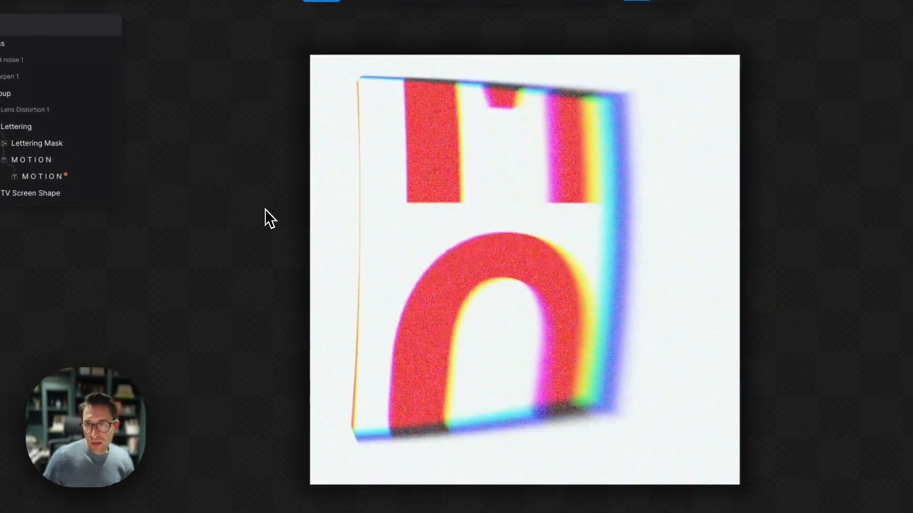
# Select the Group and its Lens Distortion 1 to show the distortion settings
pyautogui.click(25, 108)
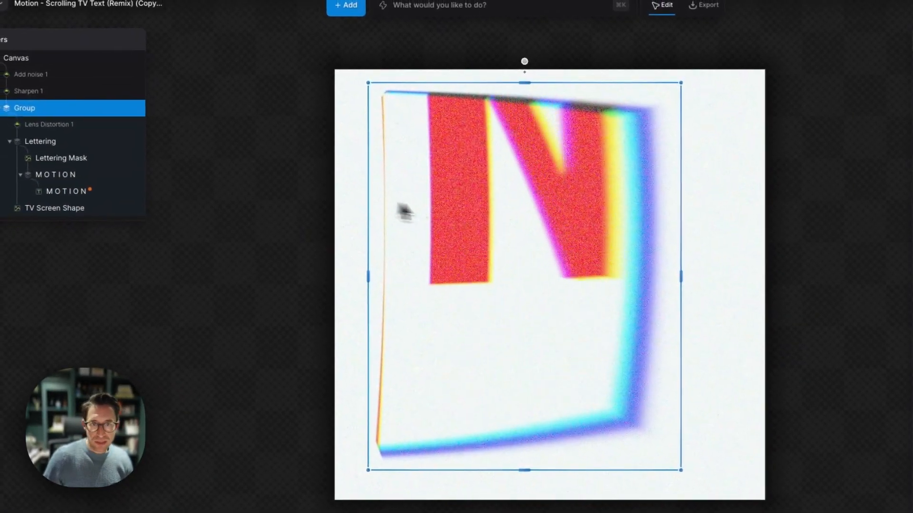
pyautogui.click(55, 124)
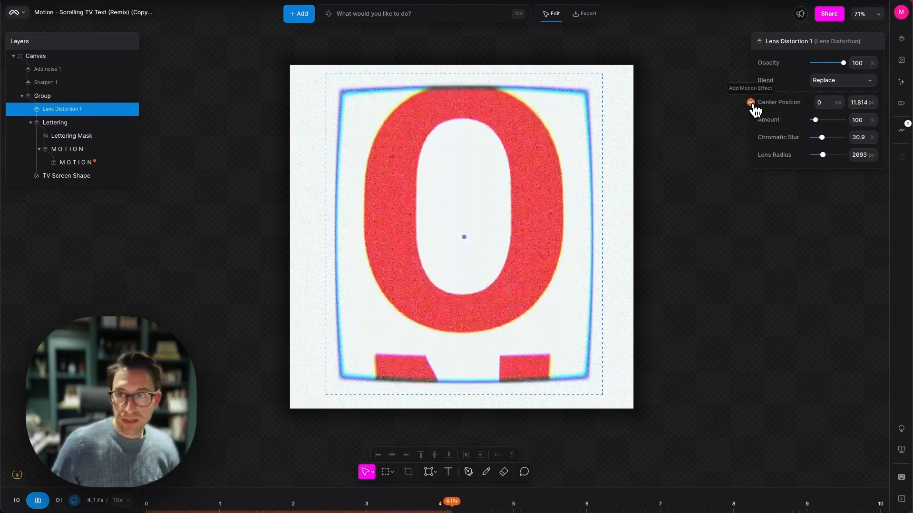
# Add a sine Oscillator to the lens distortion Center Position with 3 cycles
pyautogui.click(749, 88)
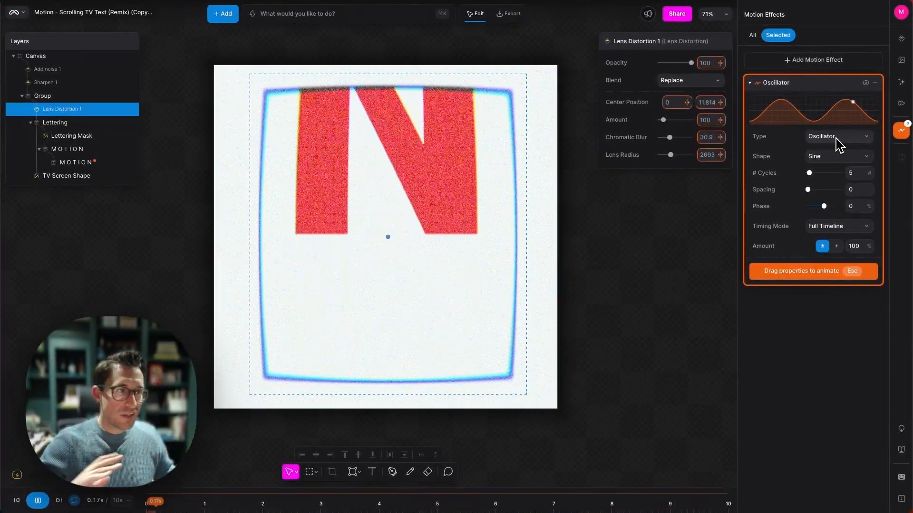
pyautogui.click(838, 156)
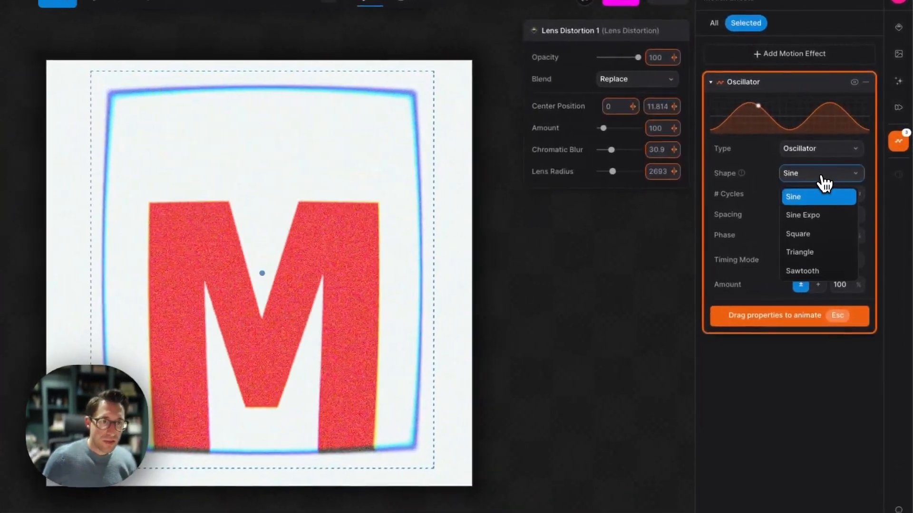
pyautogui.click(802, 215)
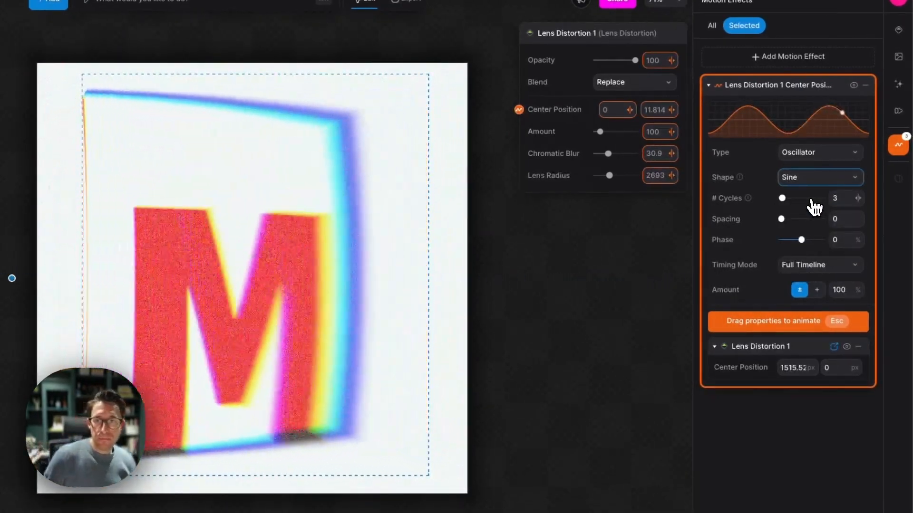
pyautogui.click(819, 176)
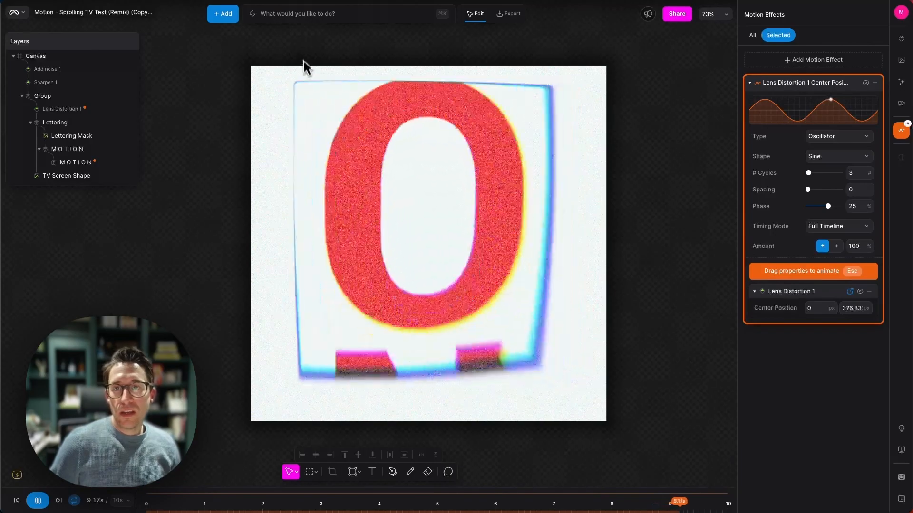
# Inspect the Add noise 1 effect, then bring up Lens Distortion 1's properties
pyautogui.click(347, 13)
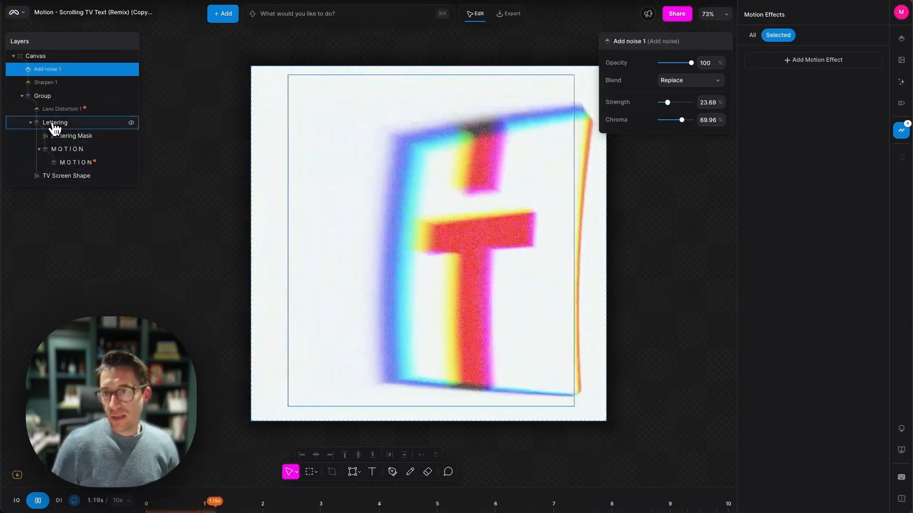
pyautogui.click(65, 109)
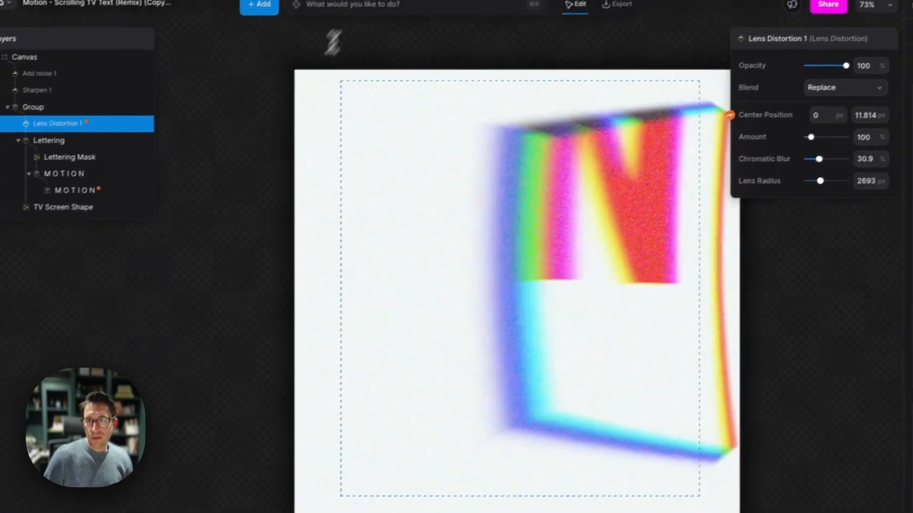
# Search 'half' and add Halftone Color above Lens Distortion 1 in the group
pyautogui.write('half')
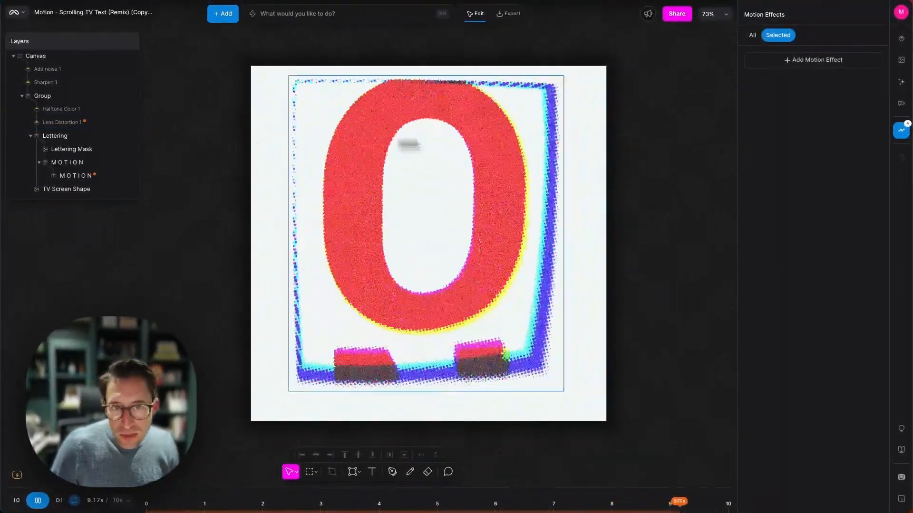
pyautogui.click(62, 126)
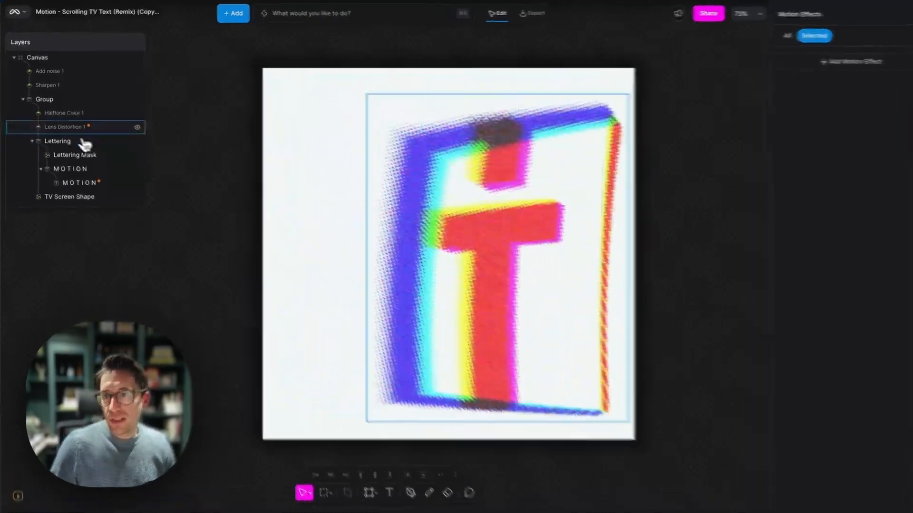
pyautogui.click(66, 127)
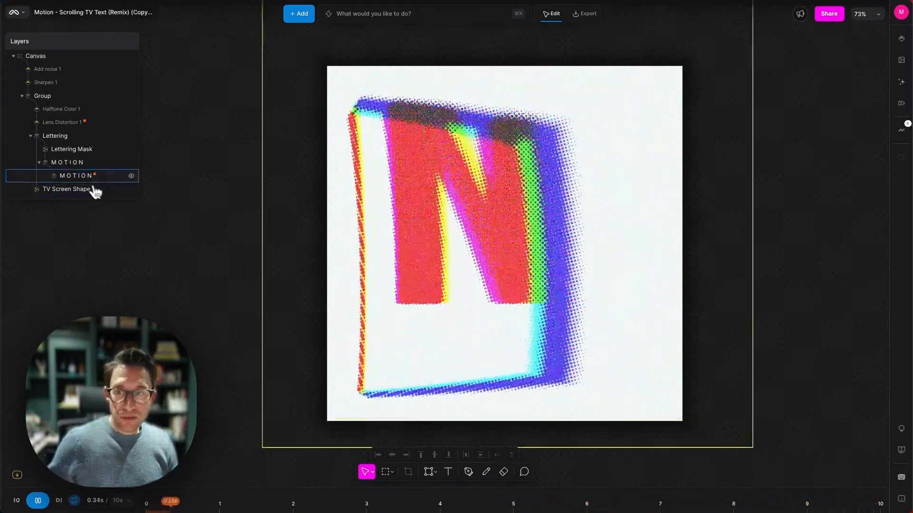
# On the MOTION text layer, preview Fast Pixel Sort and 2D Shadow, then add Wave
pyautogui.click(75, 175)
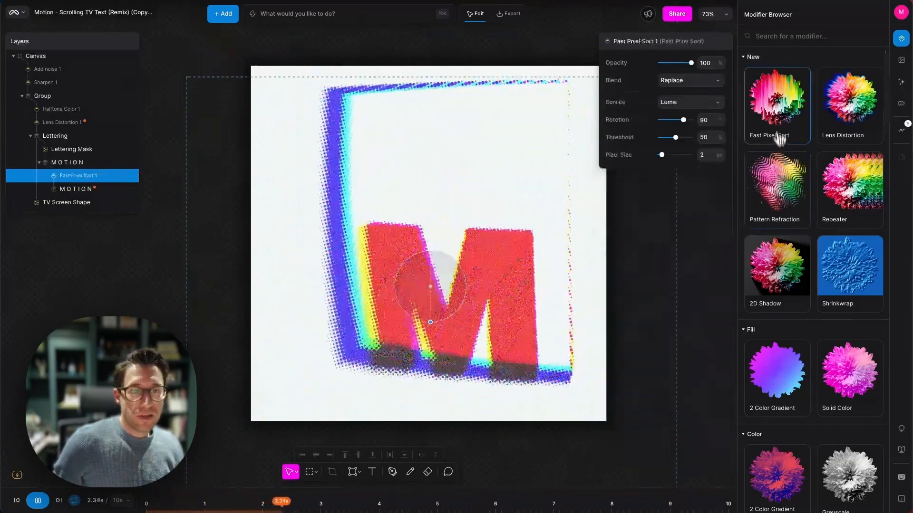
pyautogui.click(850, 184)
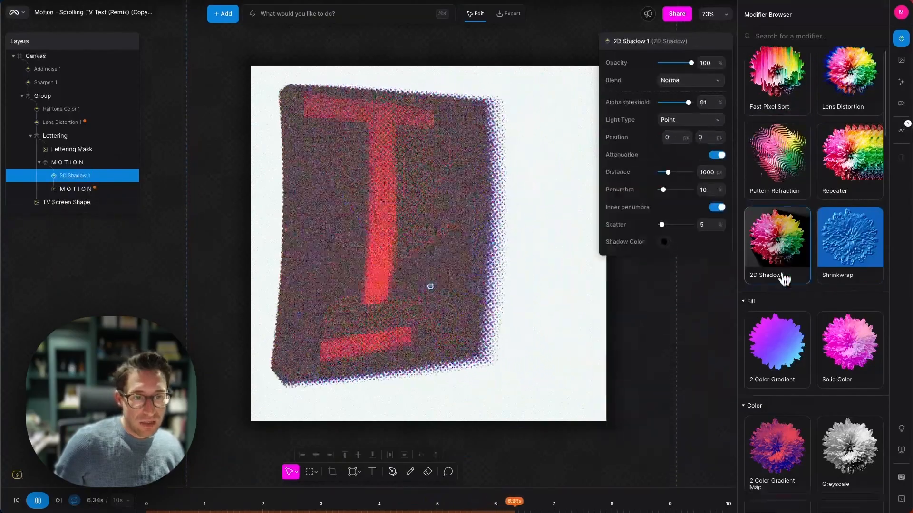
pyautogui.click(75, 176)
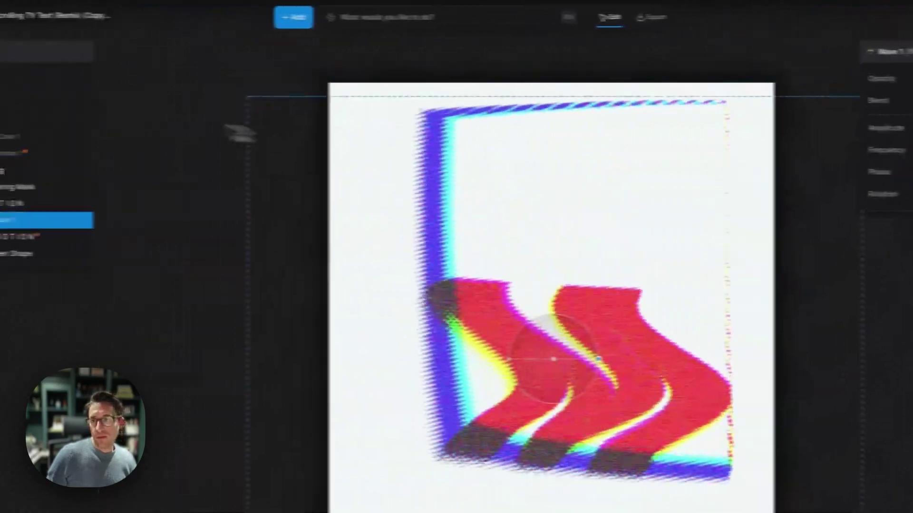
# Animate the Wave properties with an Out Sine Easing motion effect over one second
pyautogui.click(136, 153)
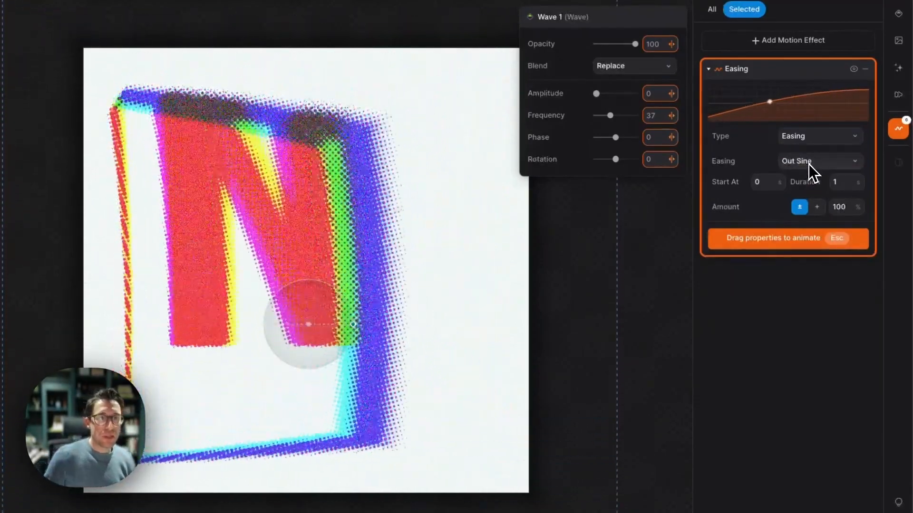
# Set the motion effect to Random, Simplex noise, Steps interpolation with 2 steps
pyautogui.click(819, 136)
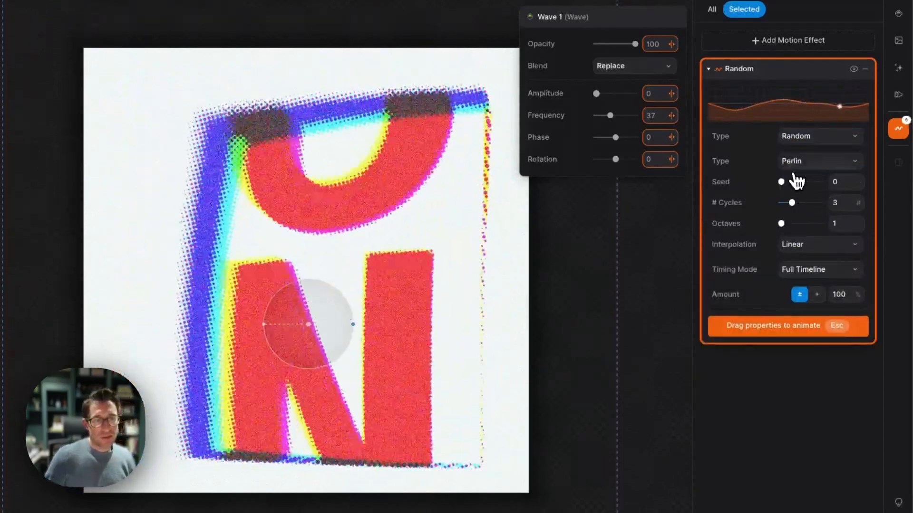
pyautogui.click(818, 161)
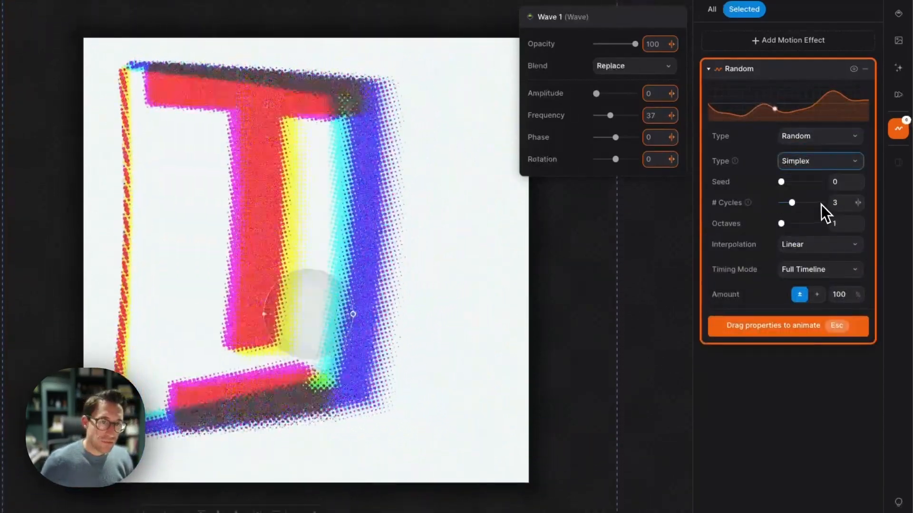
pyautogui.click(818, 244)
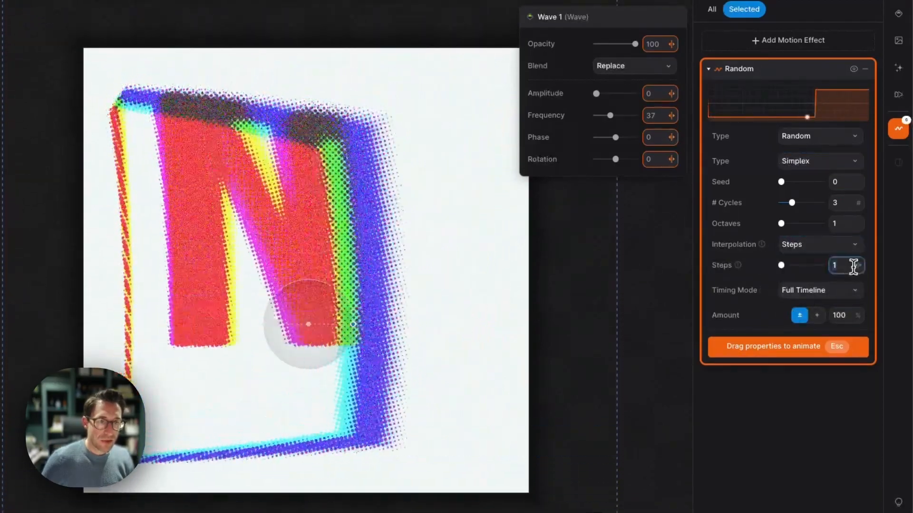
pyautogui.write('2')
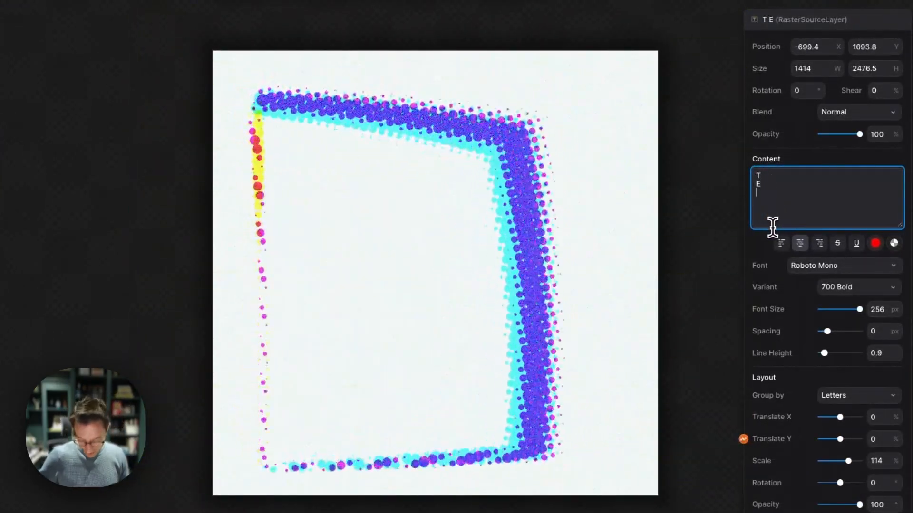
pyautogui.write('XT')
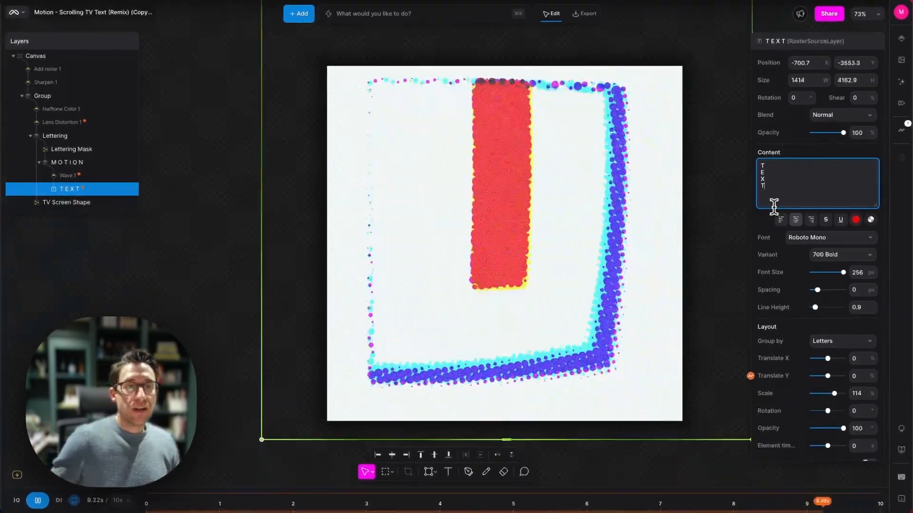
pyautogui.press('Backspace')
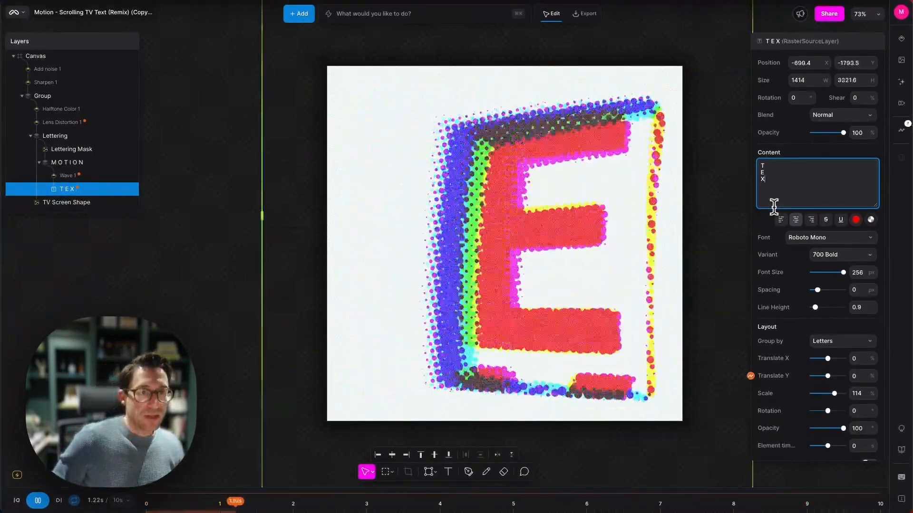
pyautogui.click(61, 109)
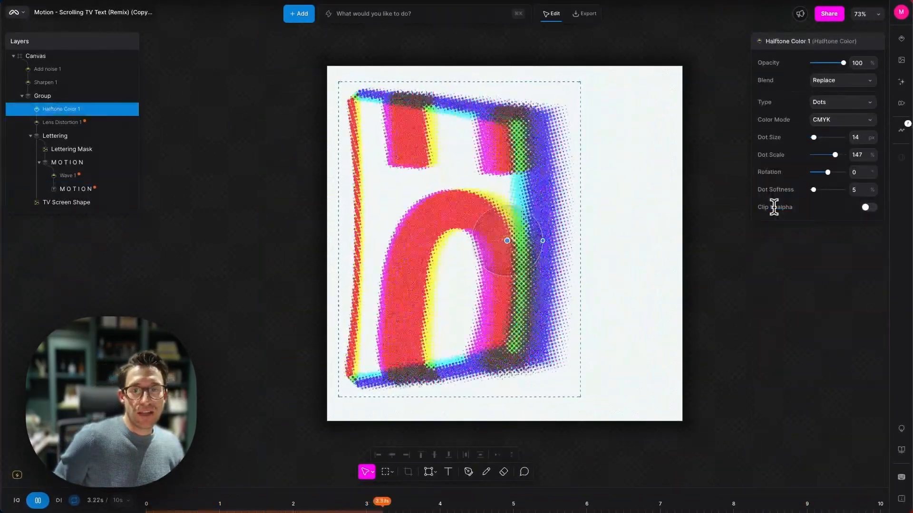
pyautogui.click(68, 175)
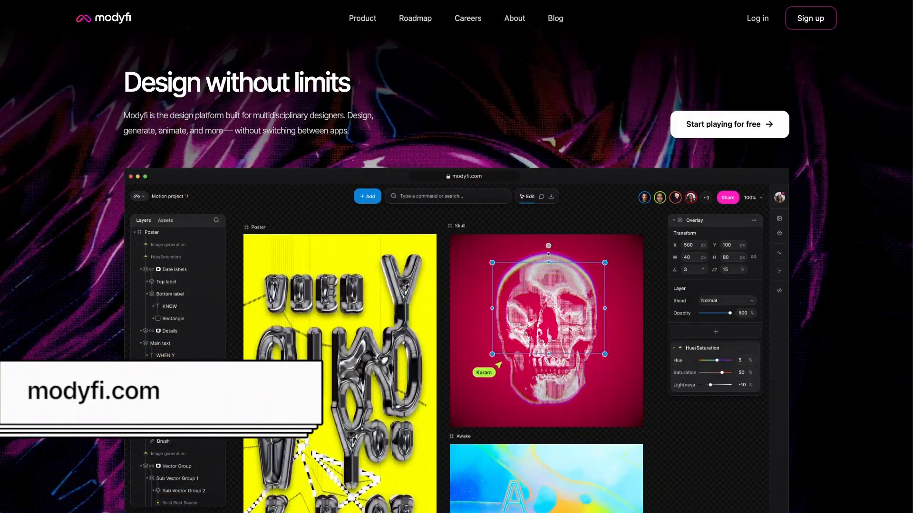
# Scroll modyfi.com down to the Community gallery of remixable designs
pyautogui.scroll(-3)
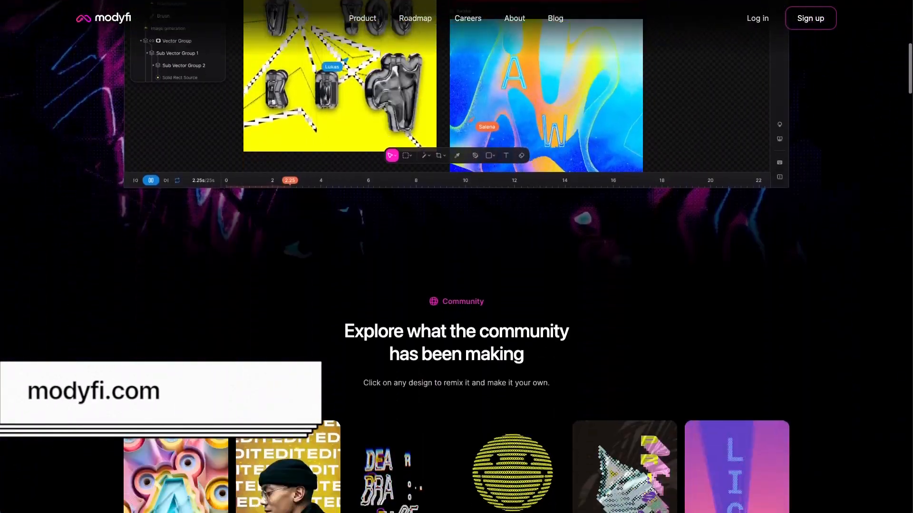
pyautogui.scroll(-3)
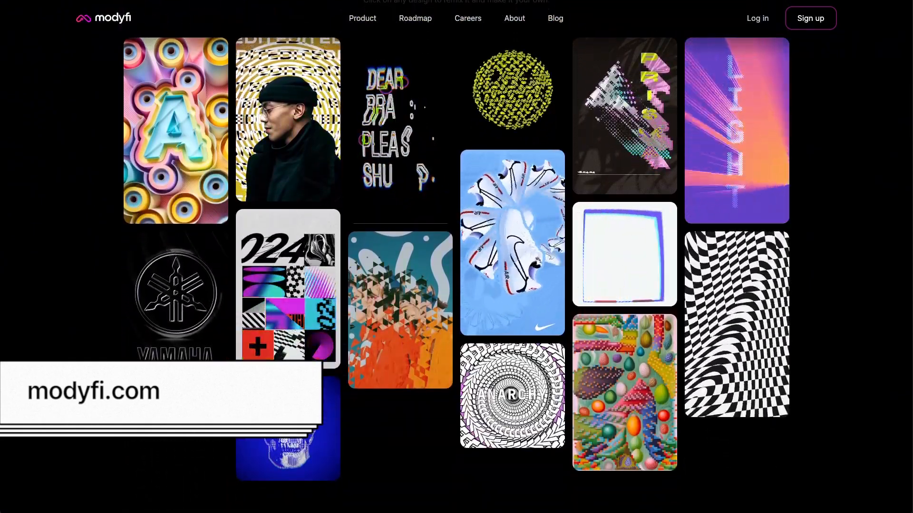
pyautogui.moveTo(624, 254)
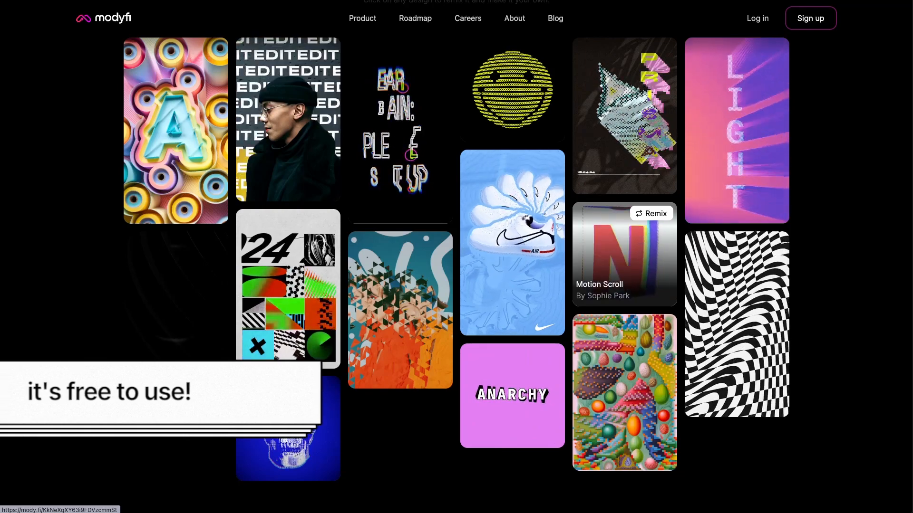